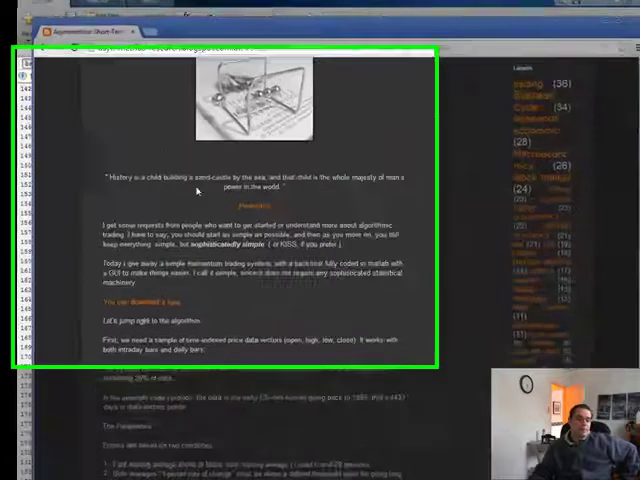
- Read the post, highlighting its title and the ES prices and moving-average plot descriptions
scroll(up, 3)
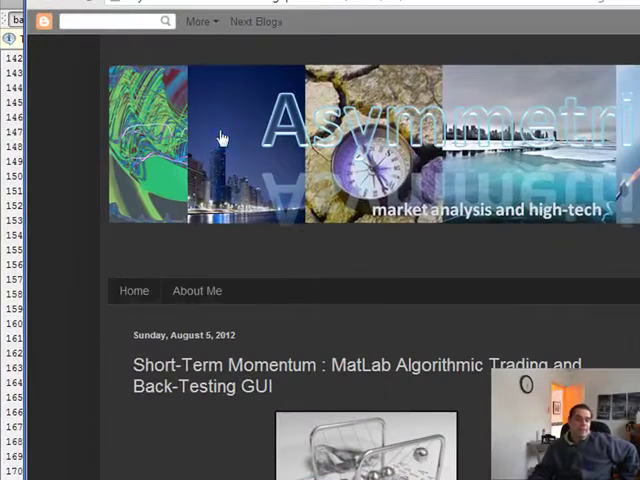
double_click(405, 364)
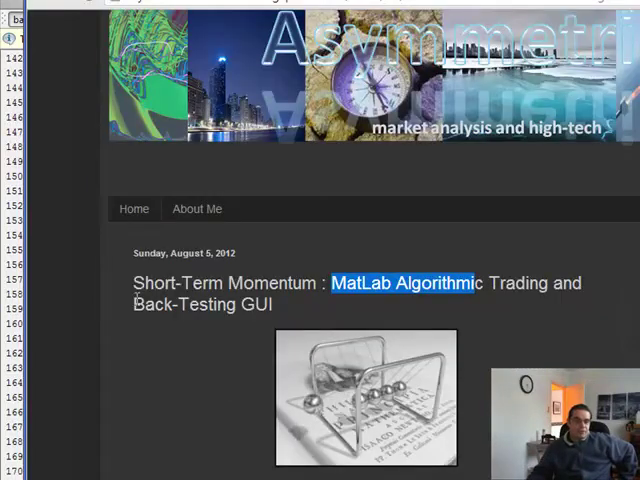
scroll(down, 3)
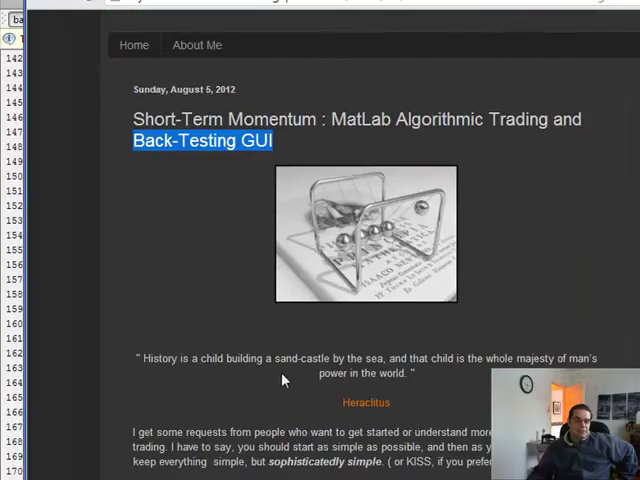
scroll(down, 3)
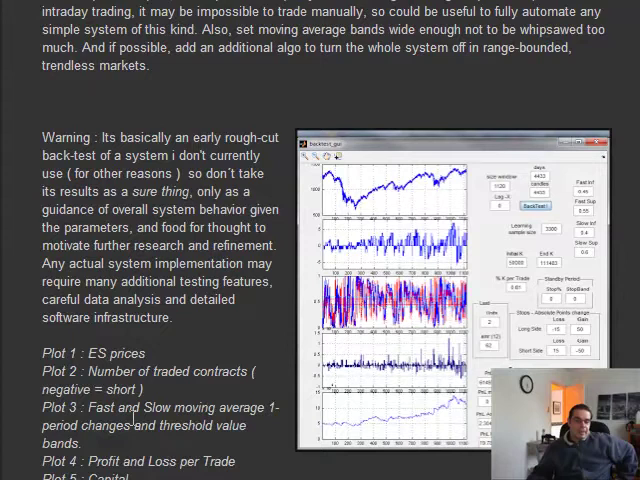
scroll(down, 3)
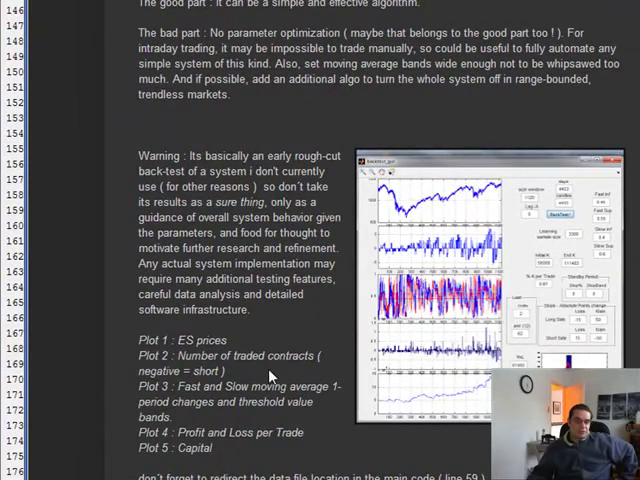
double_click(197, 340)
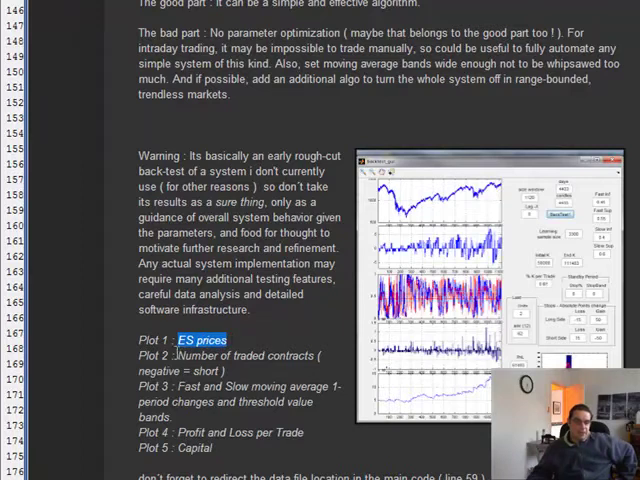
double_click(230, 355)
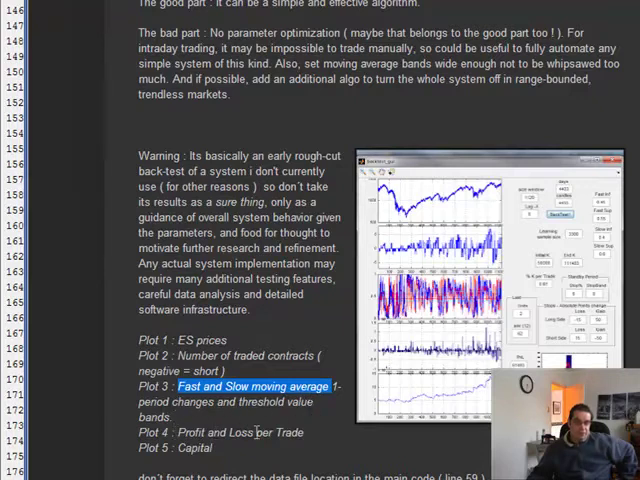
click(205, 432)
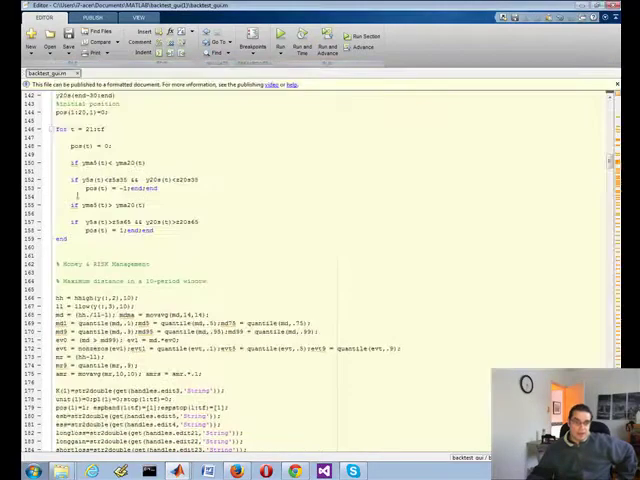
- Scroll the editor up to the handles.file data-path line, then bring backtest_gui forward
scroll(up, 3)
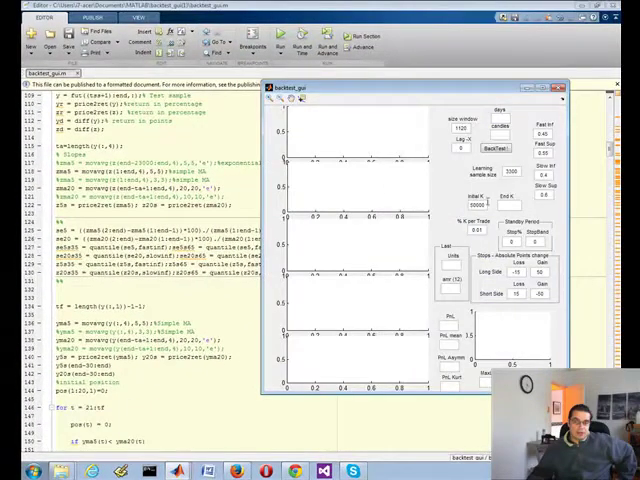
click(561, 86)
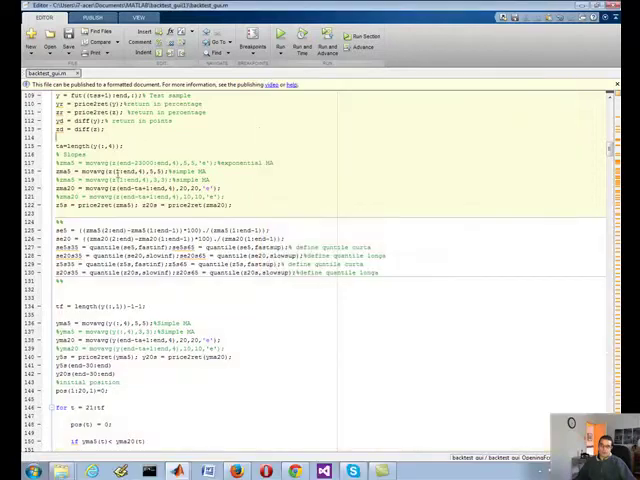
scroll(up, 3)
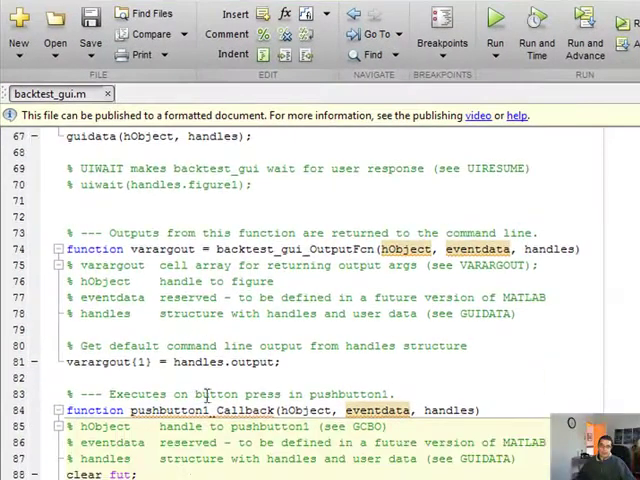
scroll(up, 3)
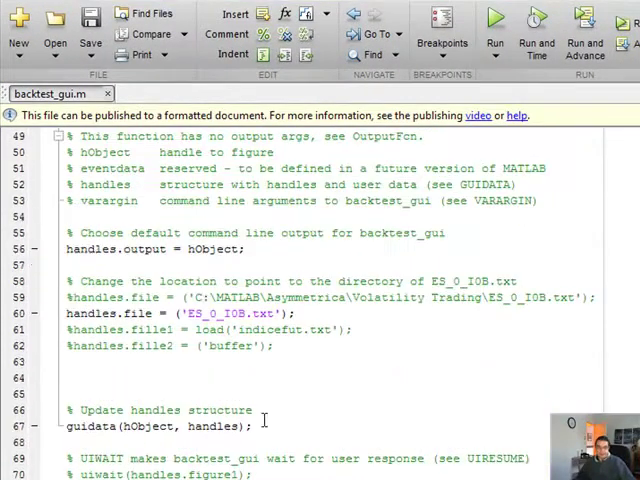
scroll(up, 3)
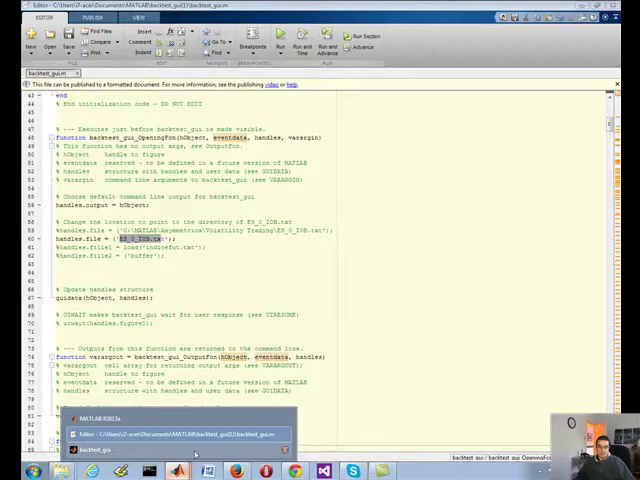
click(103, 448)
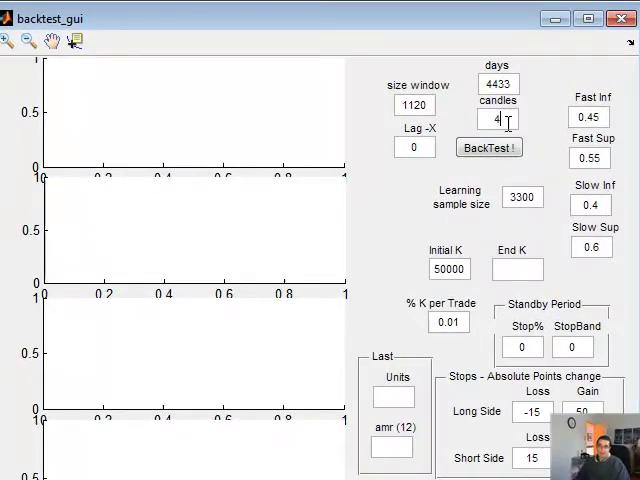
- Run the momentum backtest, filling the charts with End K 111483 and PnL 61493
click(489, 147)
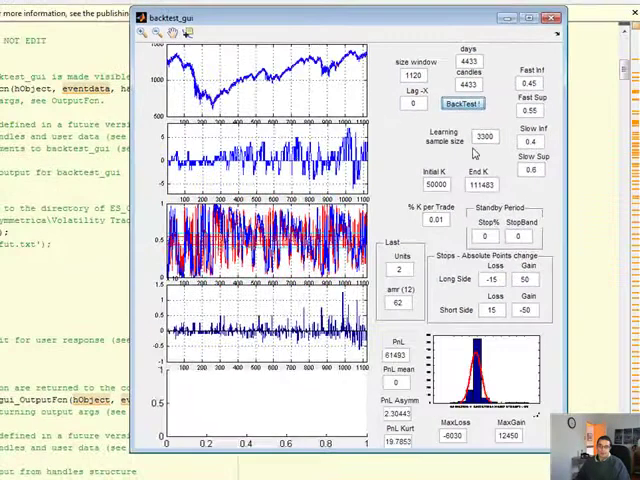
click(462, 103)
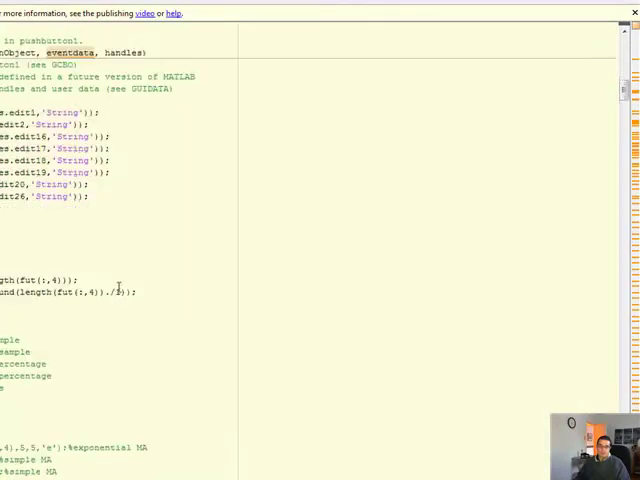
scroll(up, 3)
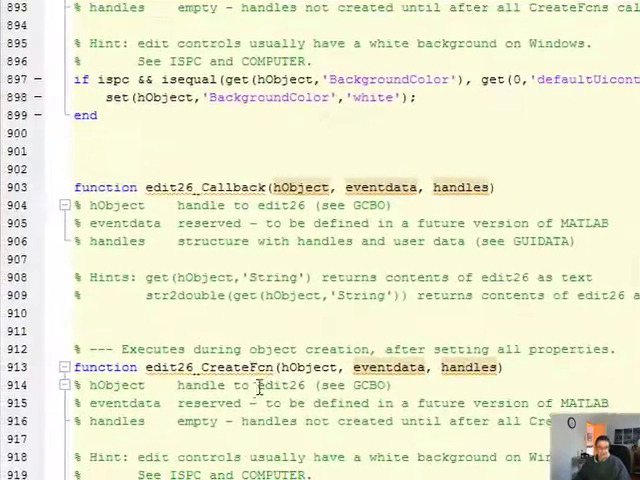
scroll(up, 3)
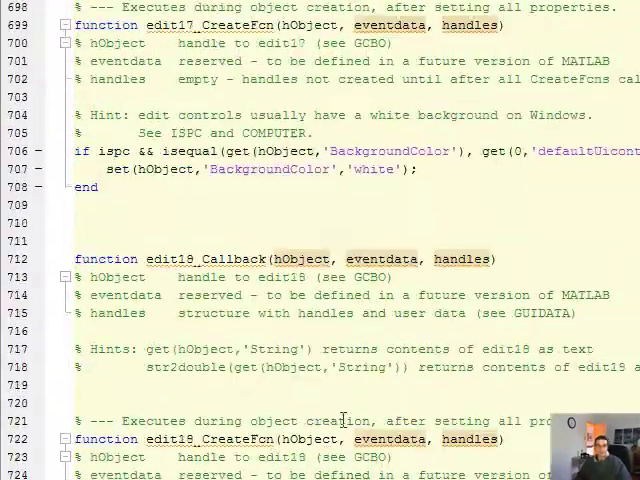
scroll(up, 3)
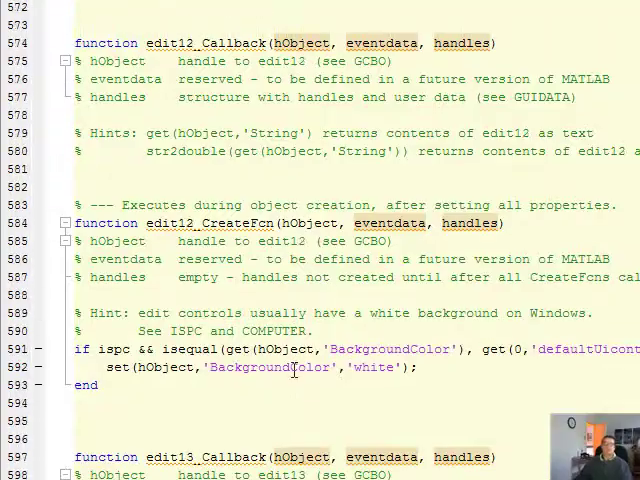
scroll(up, 3)
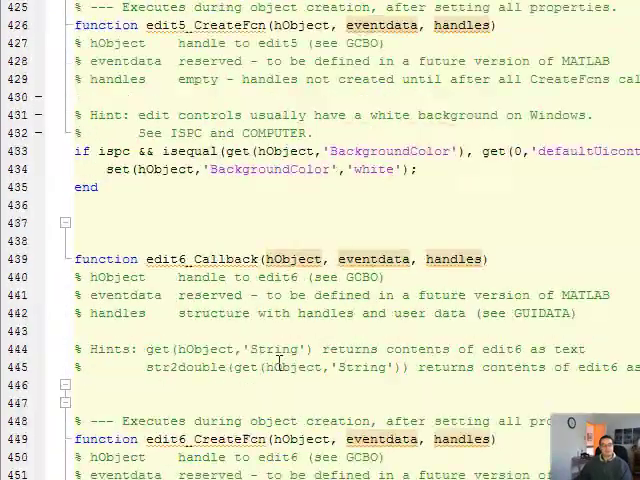
scroll(up, 3)
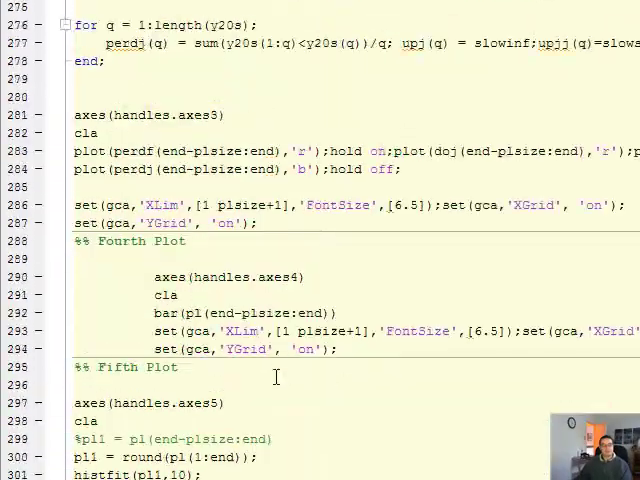
scroll(up, 3)
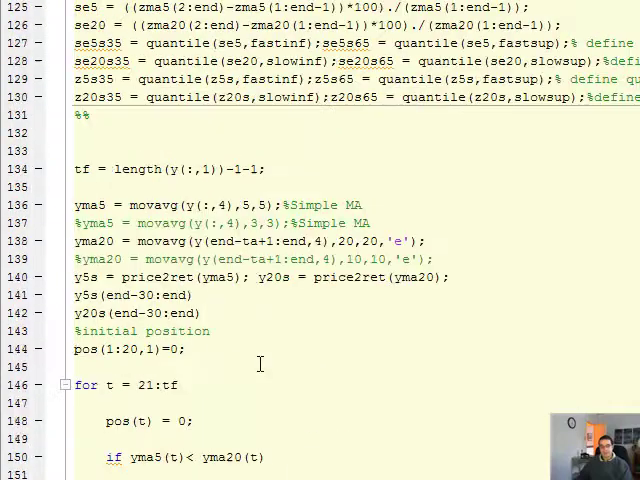
scroll(up, 3)
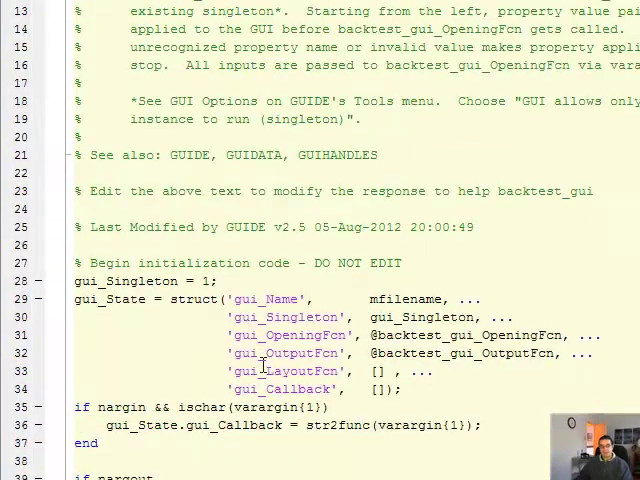